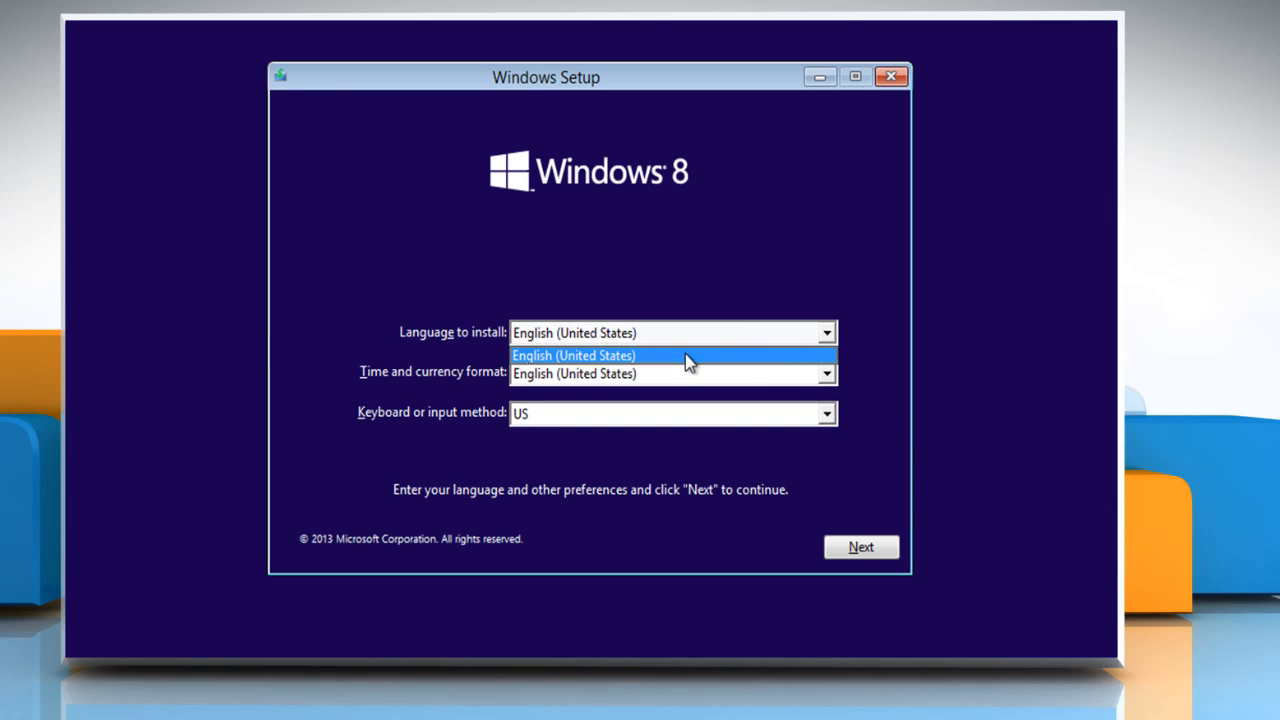
# Keep English (United States) with the US keyboard and start the Windows installation
pyautogui.click(826, 413)
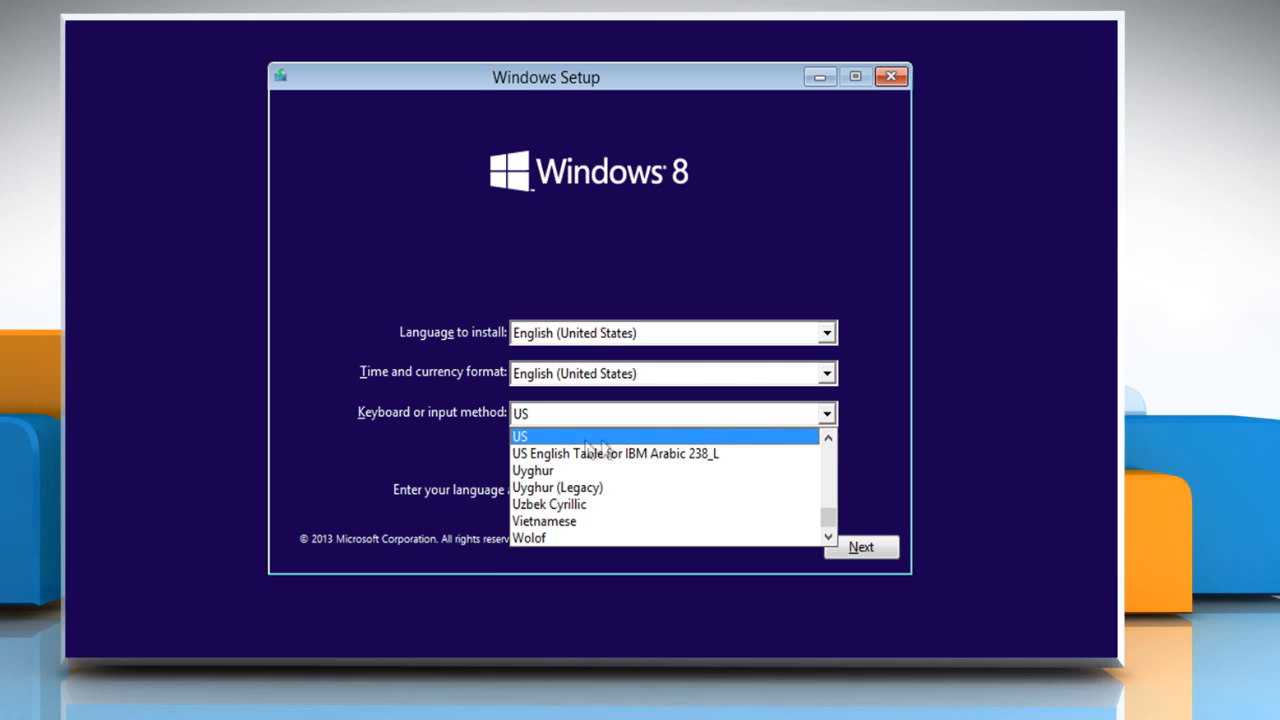
pyautogui.click(861, 547)
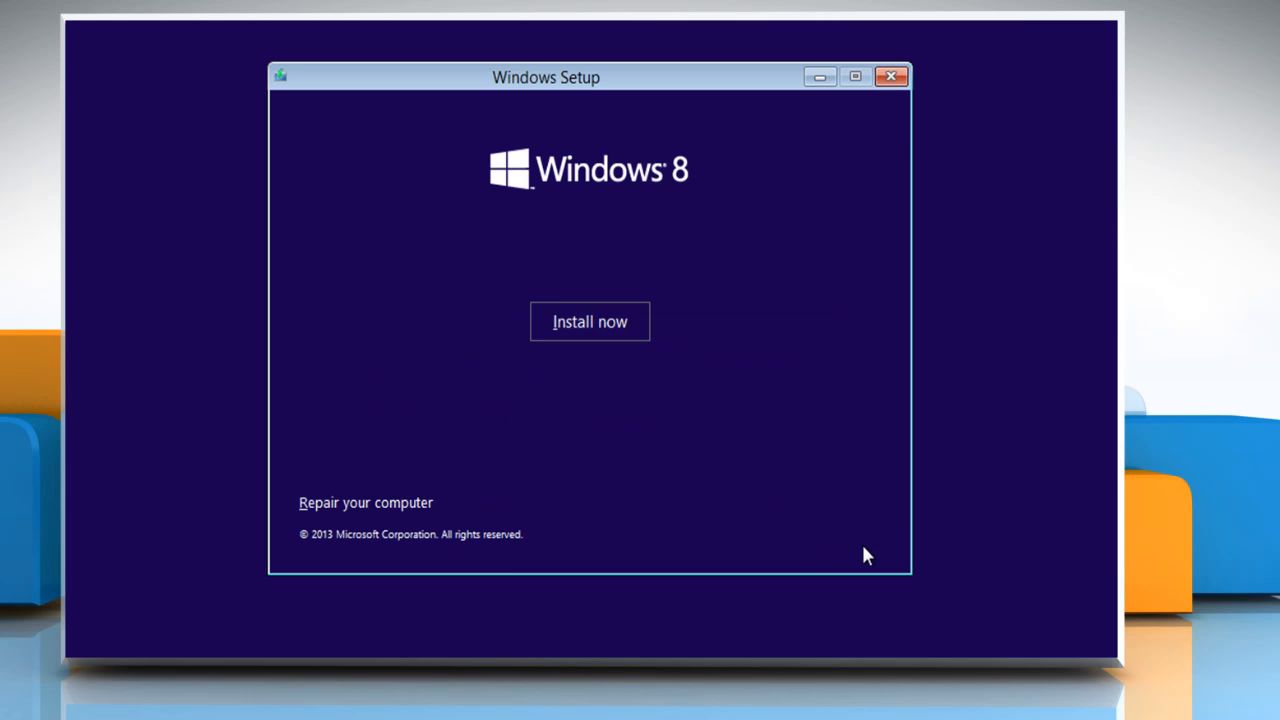
pyautogui.click(589, 321)
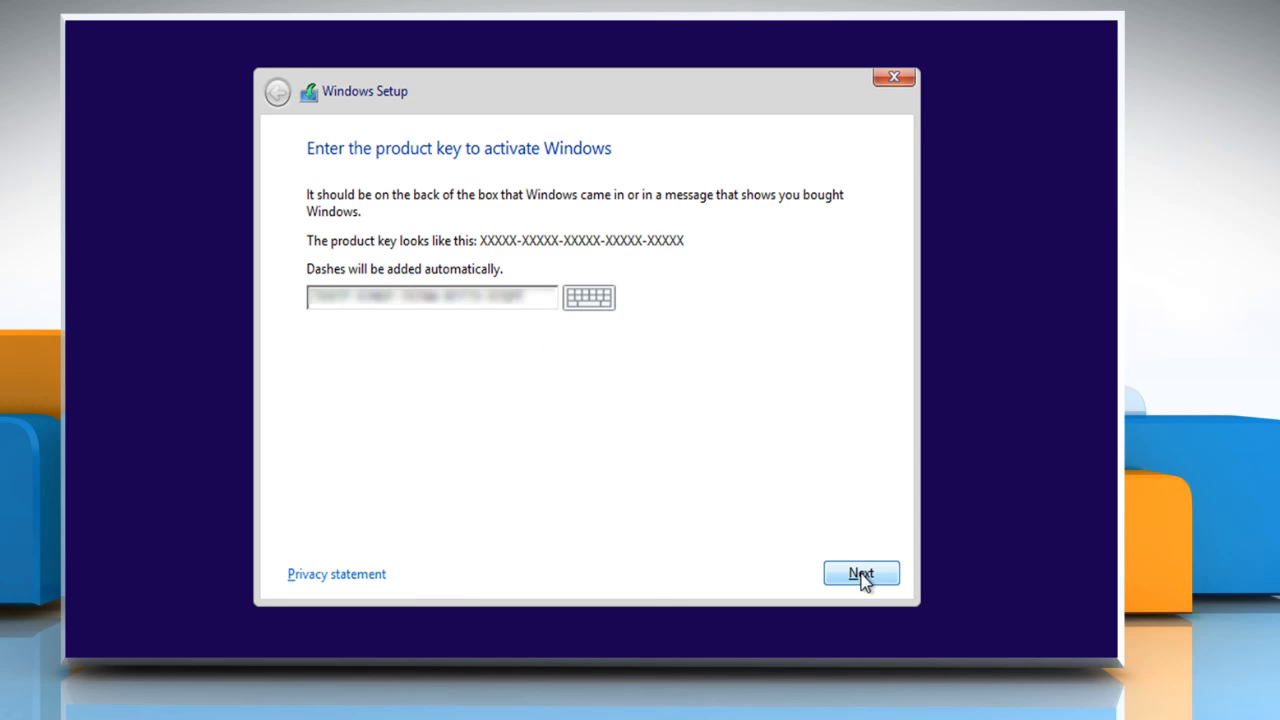
# Submit the product key and accept the Windows 8.1 license terms
pyautogui.click(860, 573)
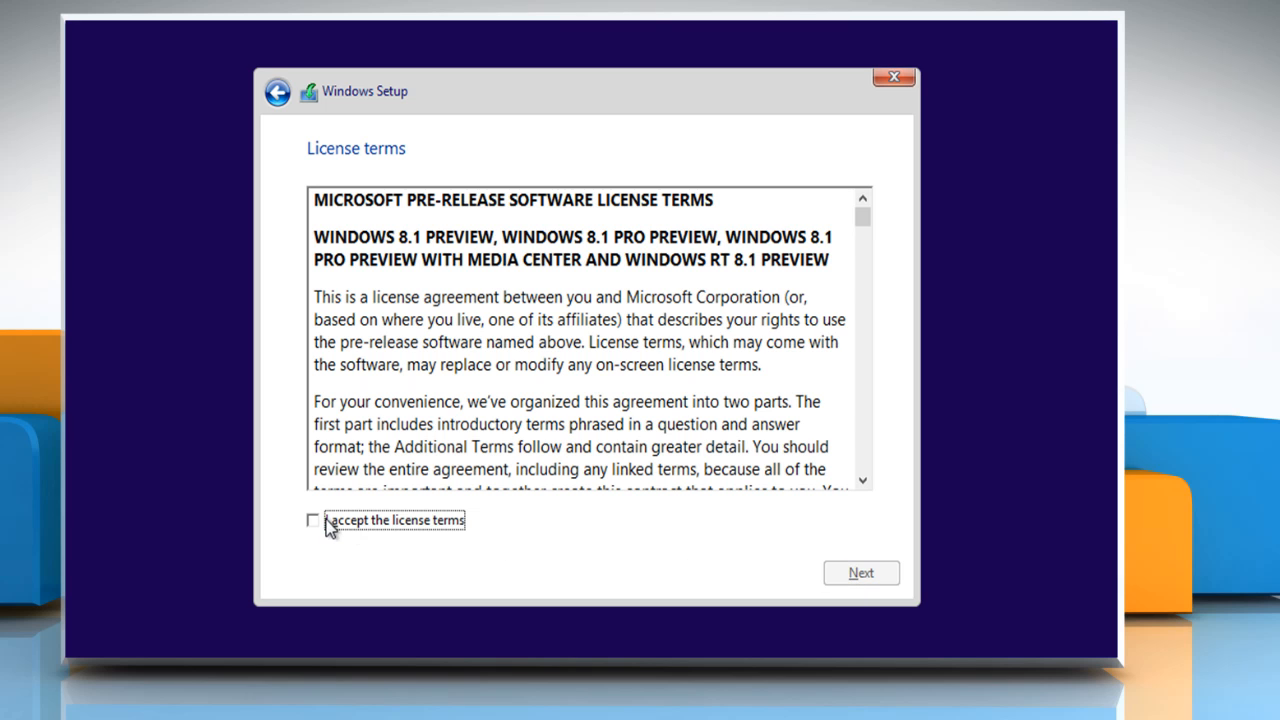
pyautogui.click(312, 520)
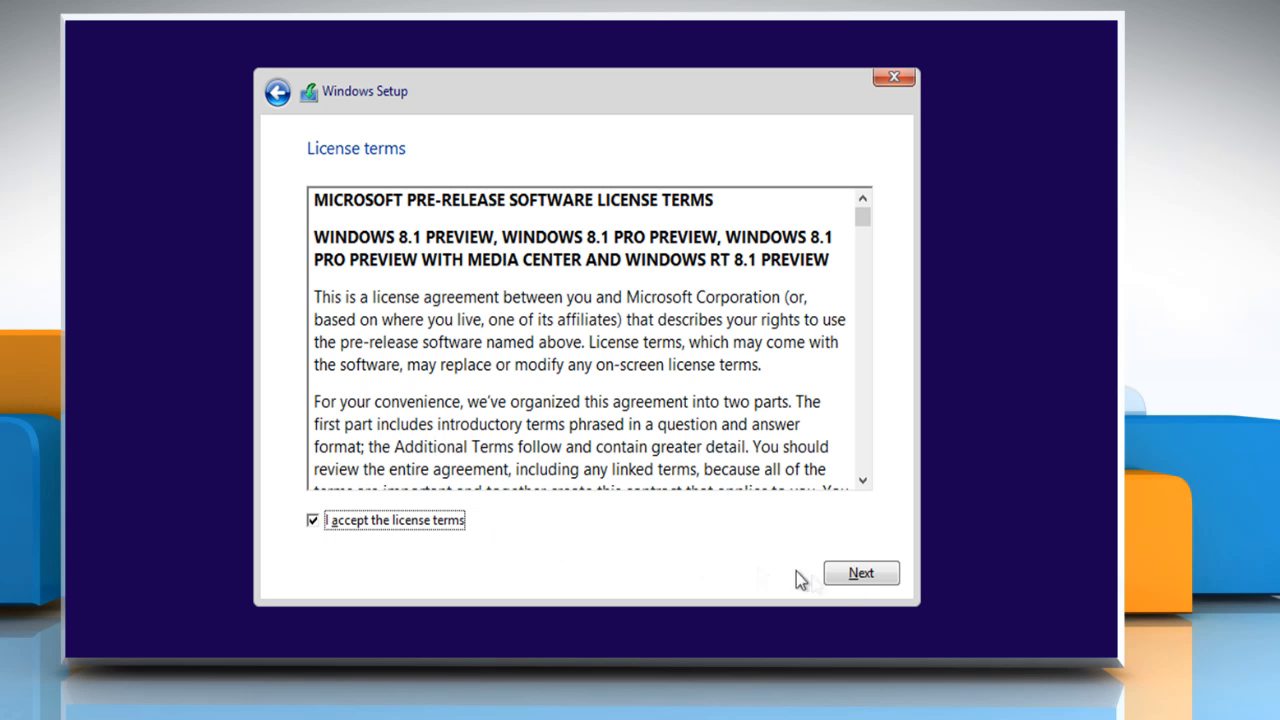
pyautogui.click(860, 572)
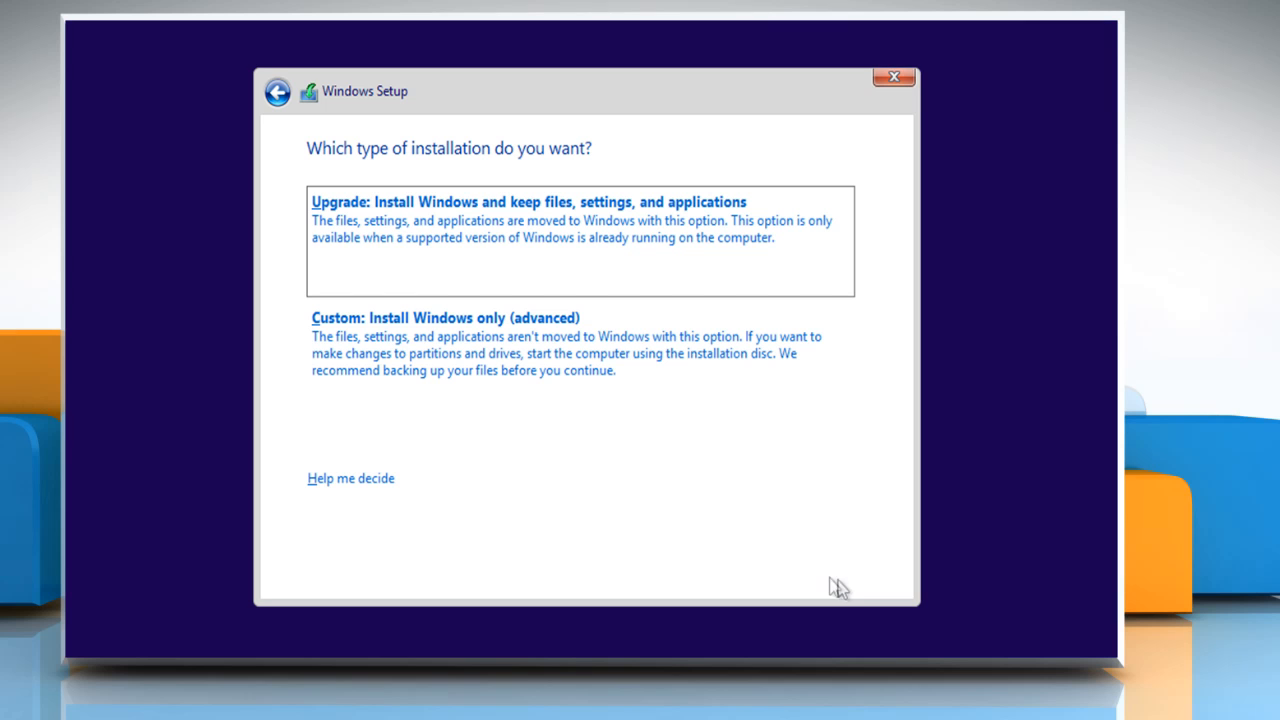
pyautogui.moveTo(655, 527)
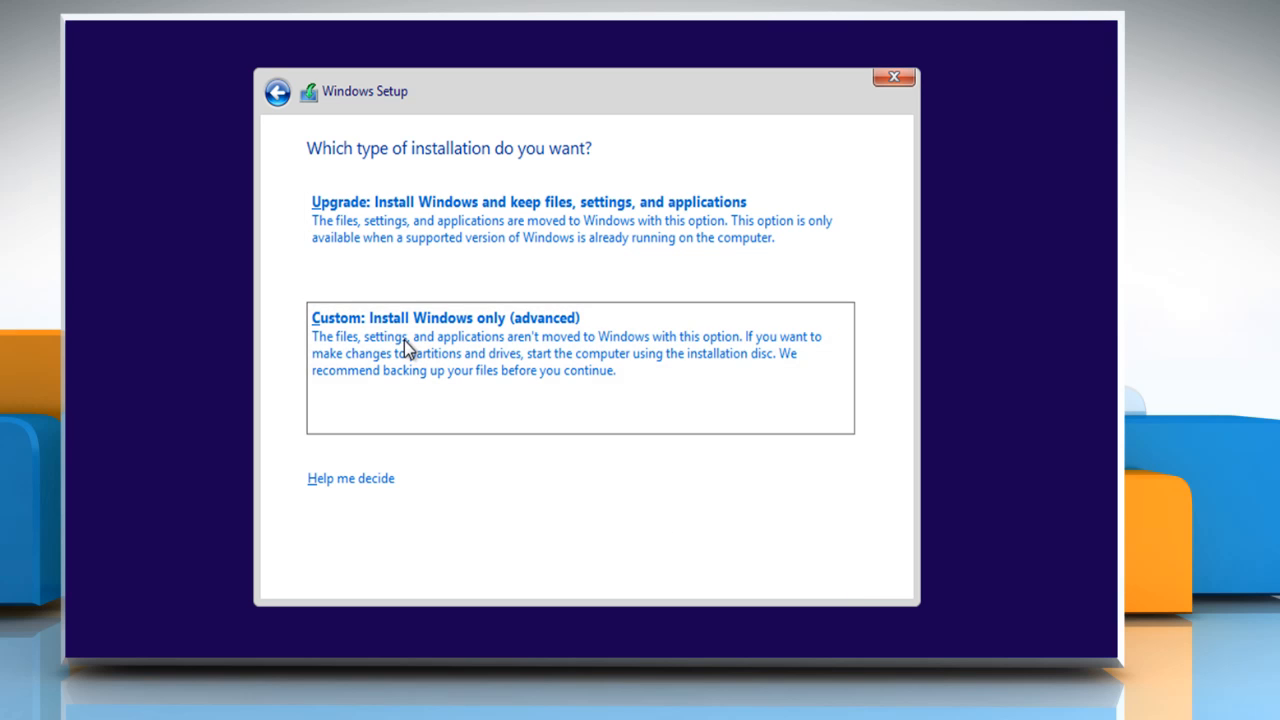
# Choose 'Custom: Install Windows only (advanced)' and install onto Drive 0 Partition 2
pyautogui.click(470, 318)
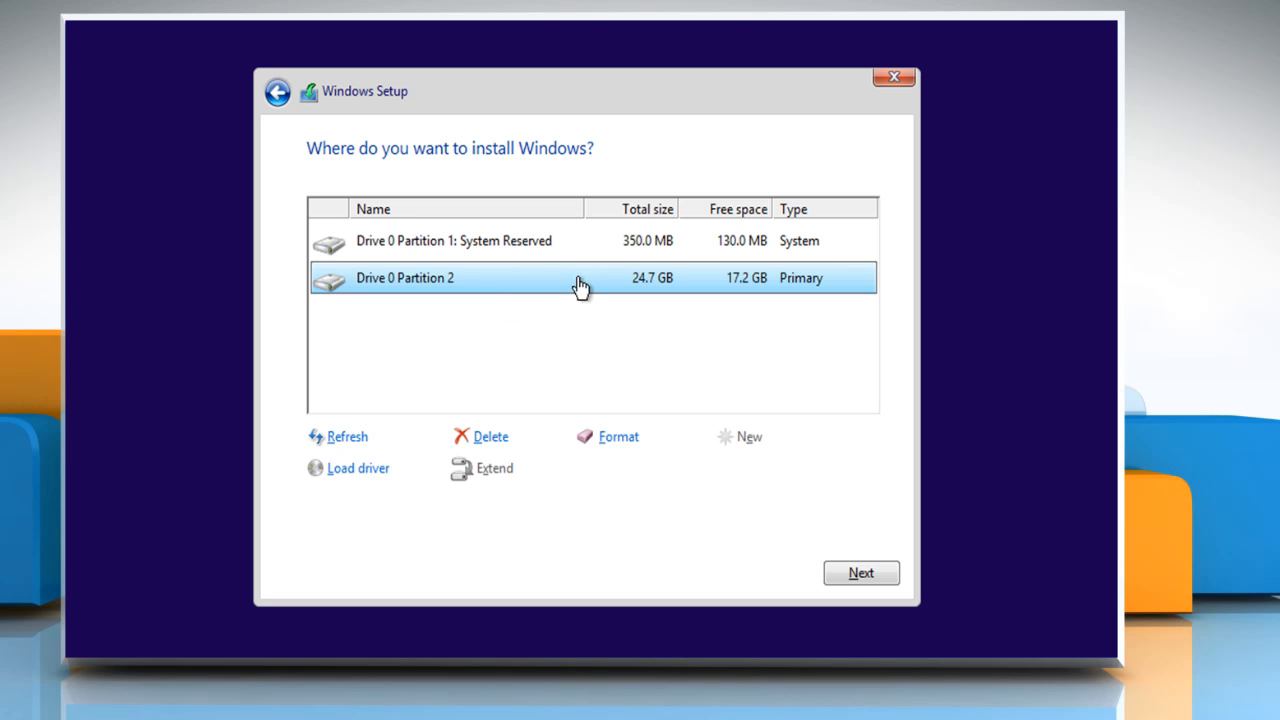
pyautogui.moveTo(748, 300)
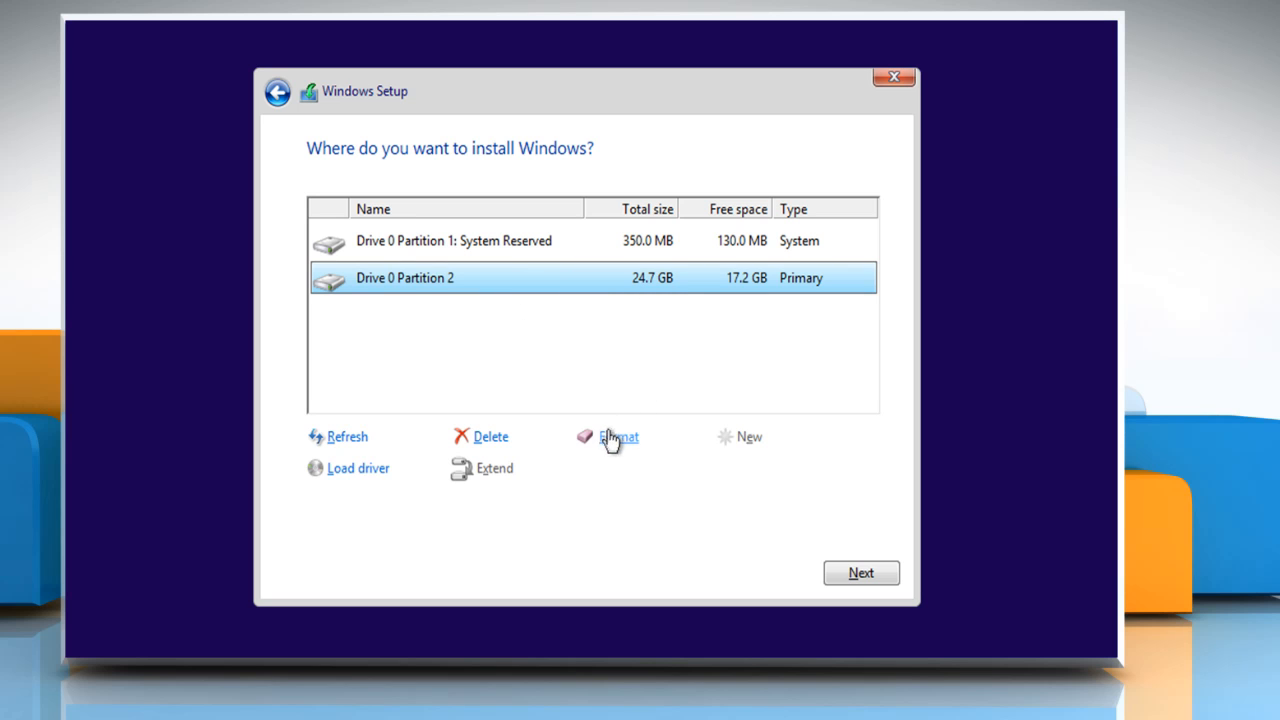
pyautogui.moveTo(624, 450)
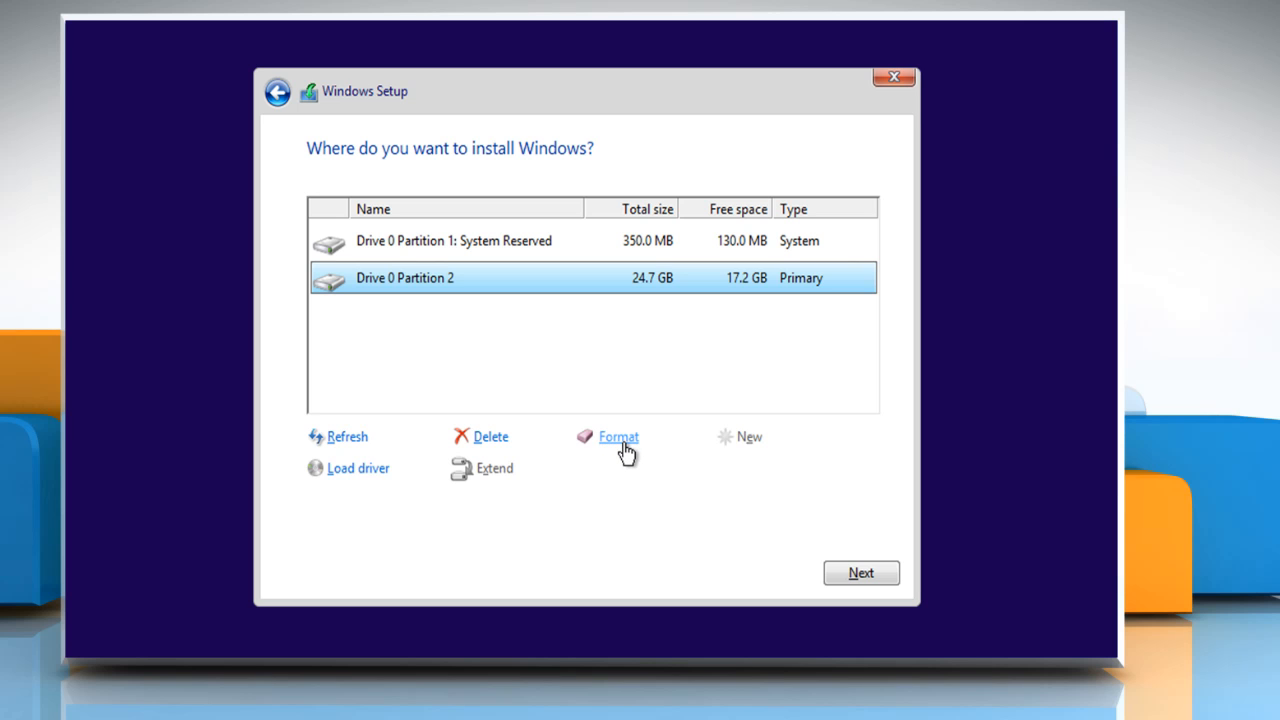
pyautogui.moveTo(861, 573)
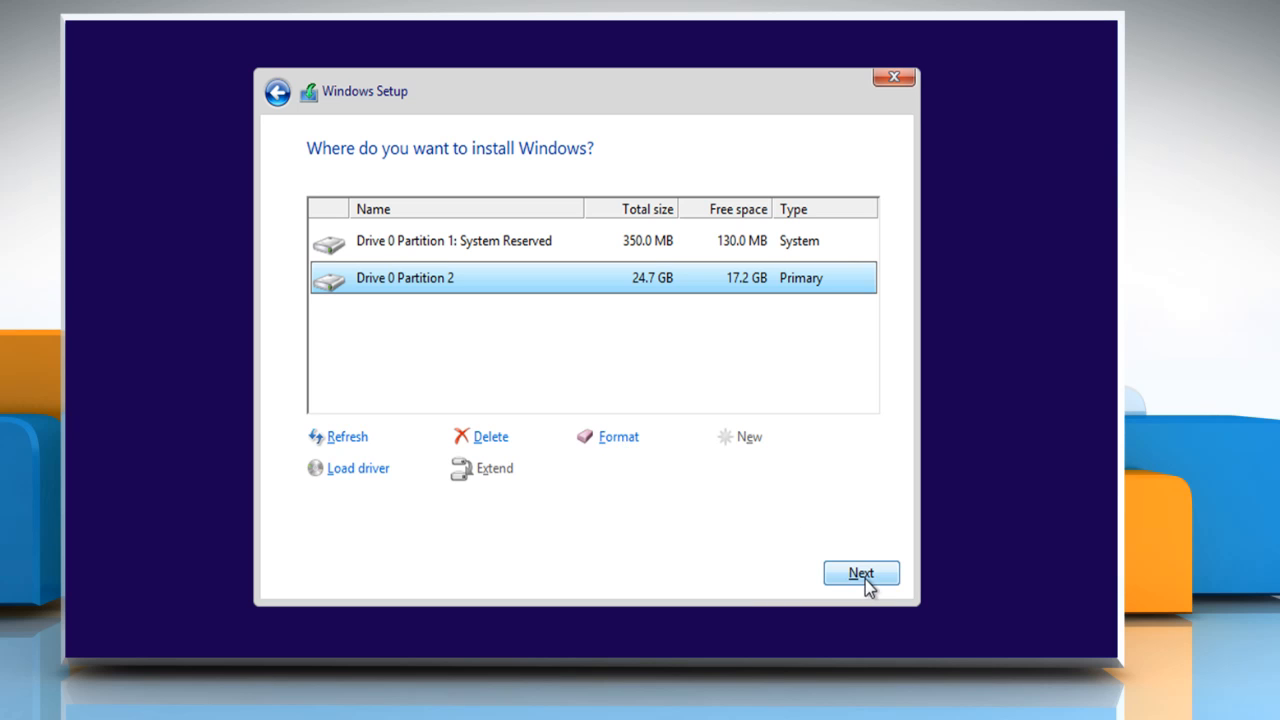
pyautogui.click(860, 573)
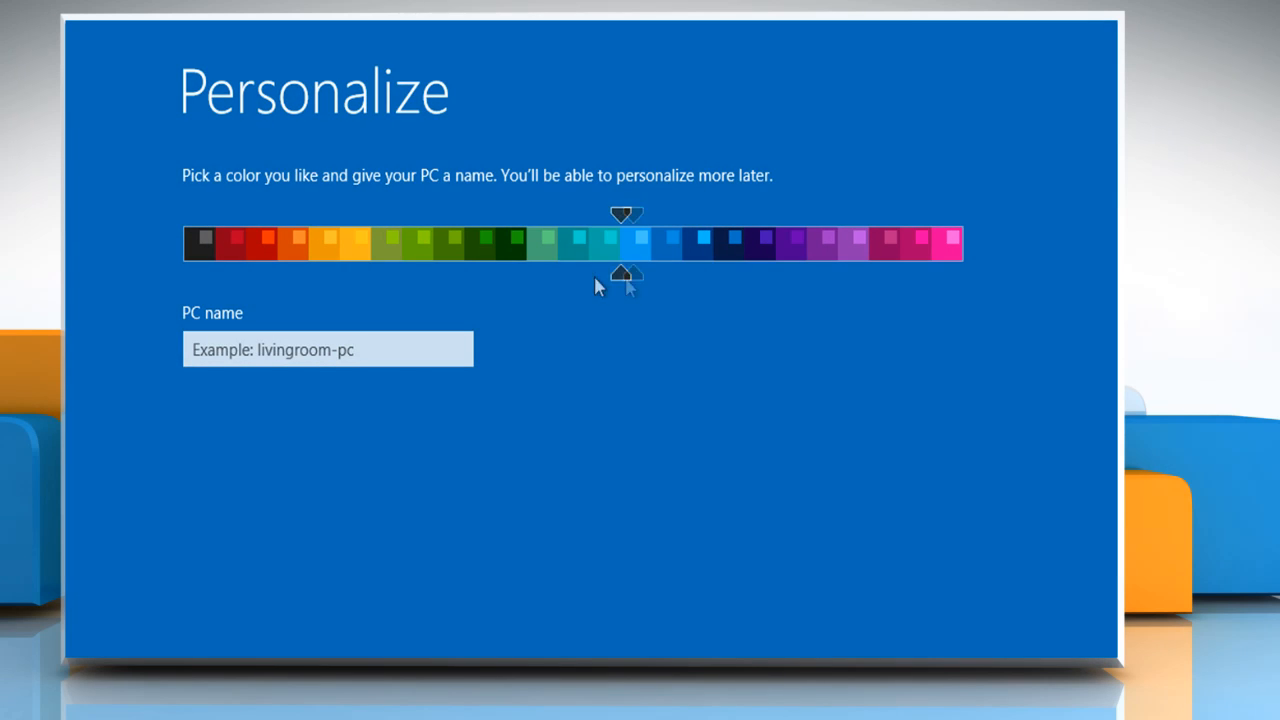
# Pick the dark green colour scheme and name the PC 'John'
pyautogui.click(481, 242)
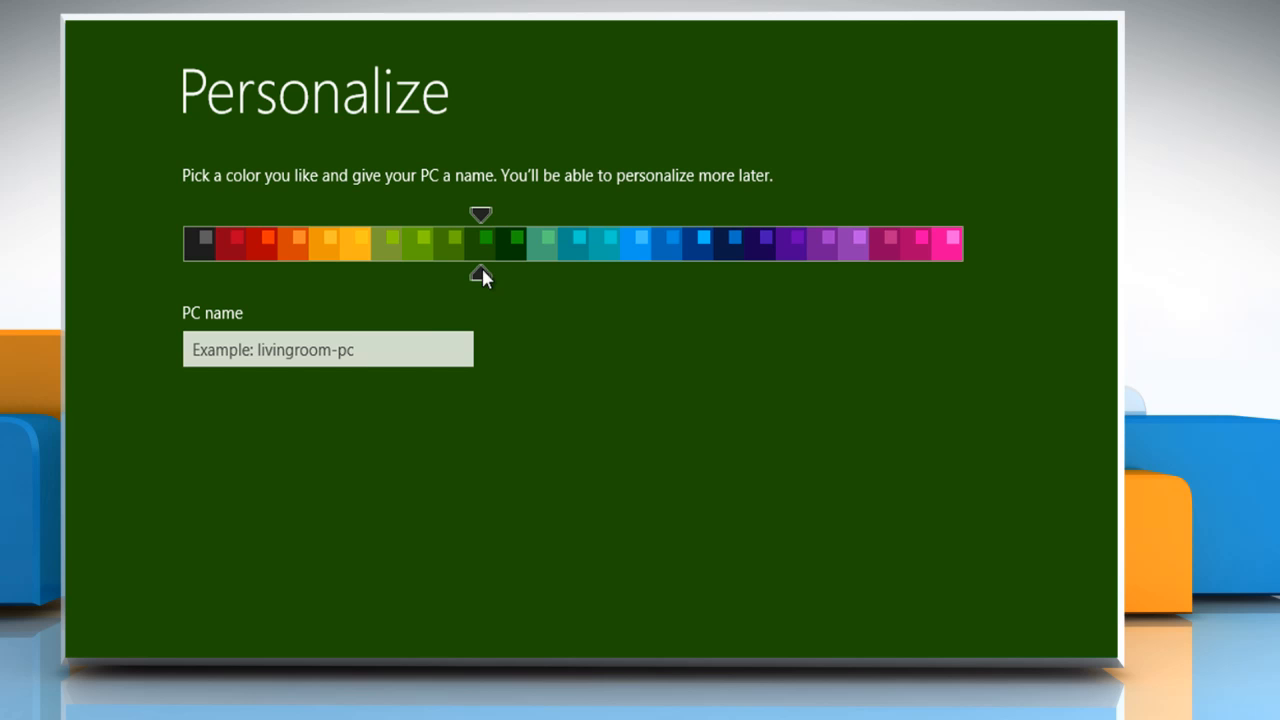
pyautogui.write('John')
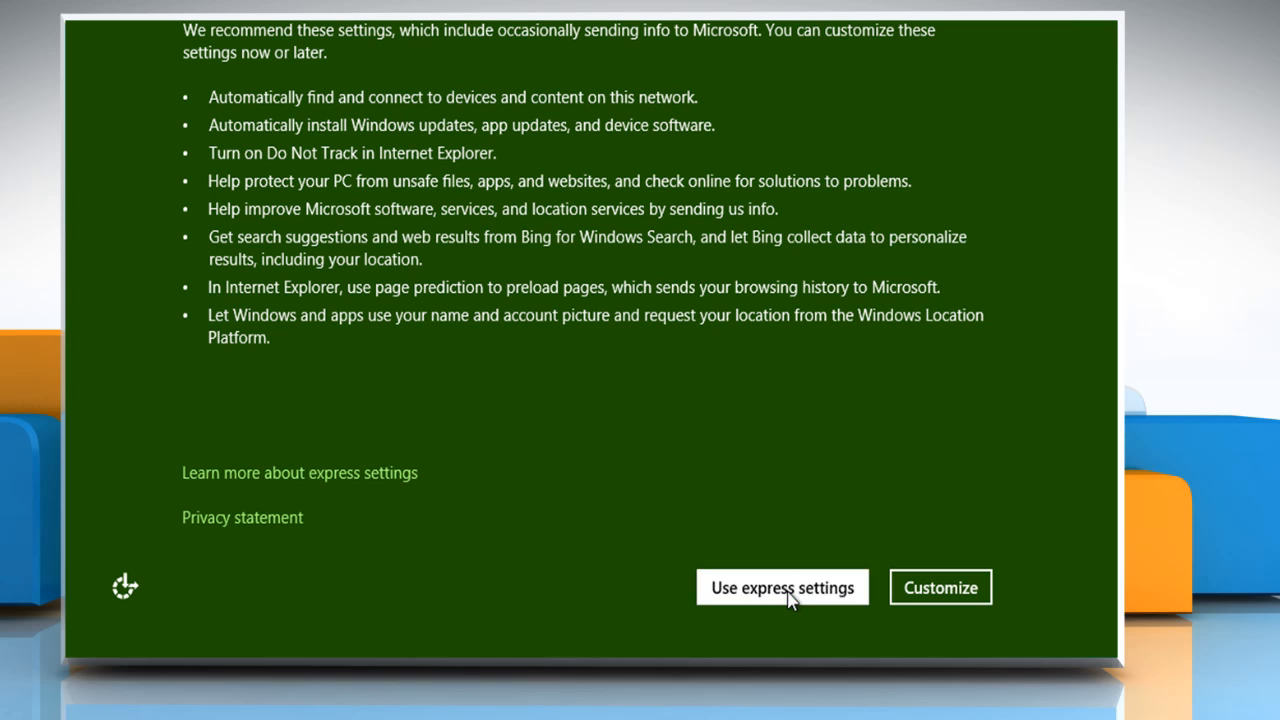
# Accept the express settings and wait for the account setup page
pyautogui.click(782, 587)
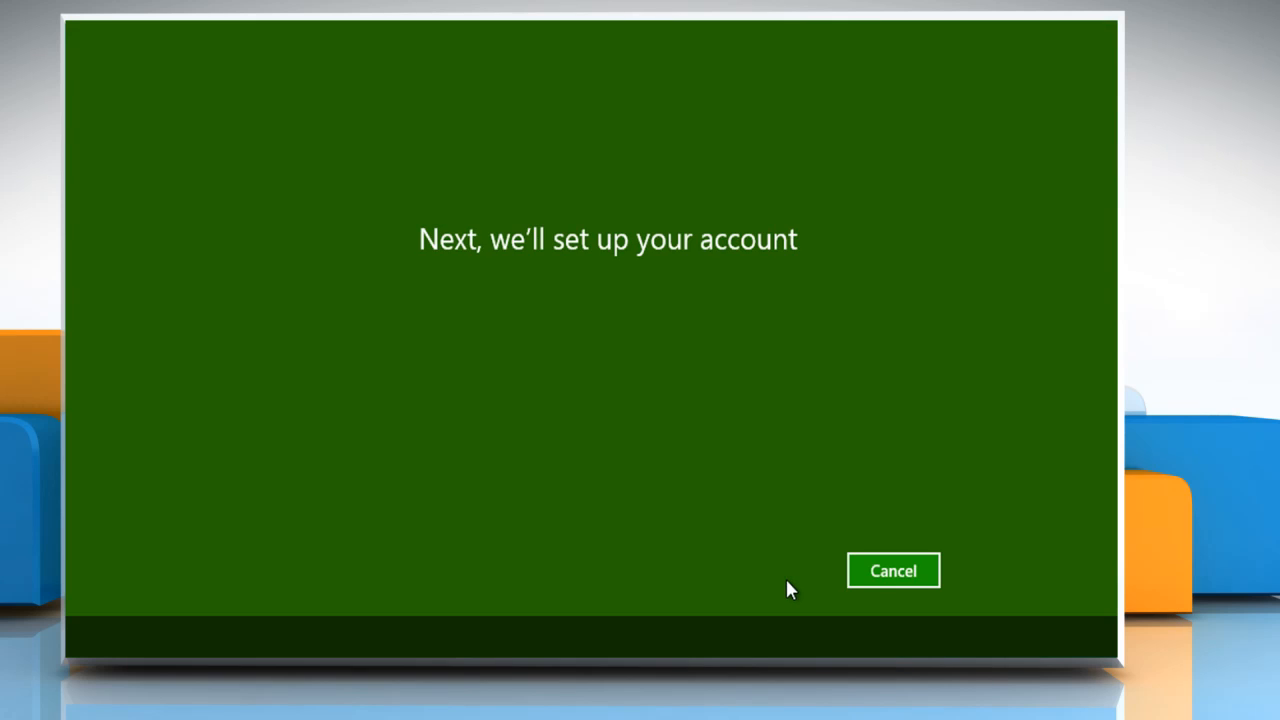
pyautogui.moveTo(781, 565)
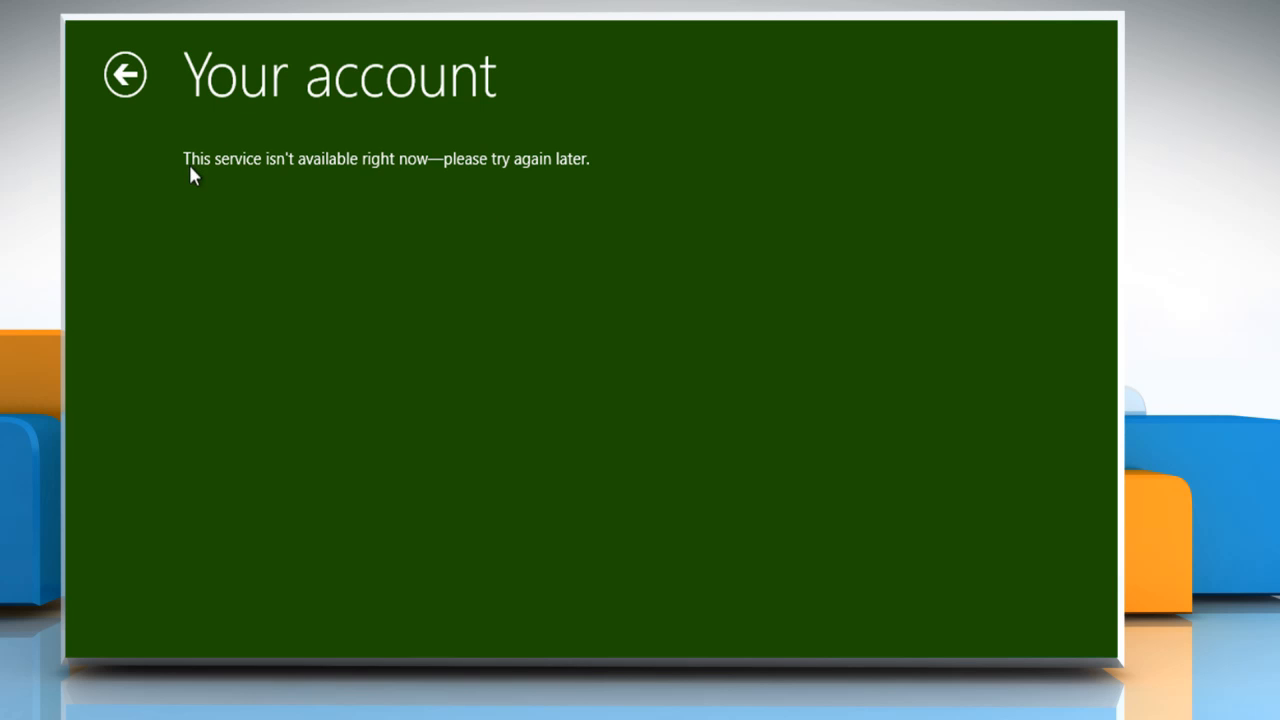
pyautogui.moveTo(452, 176)
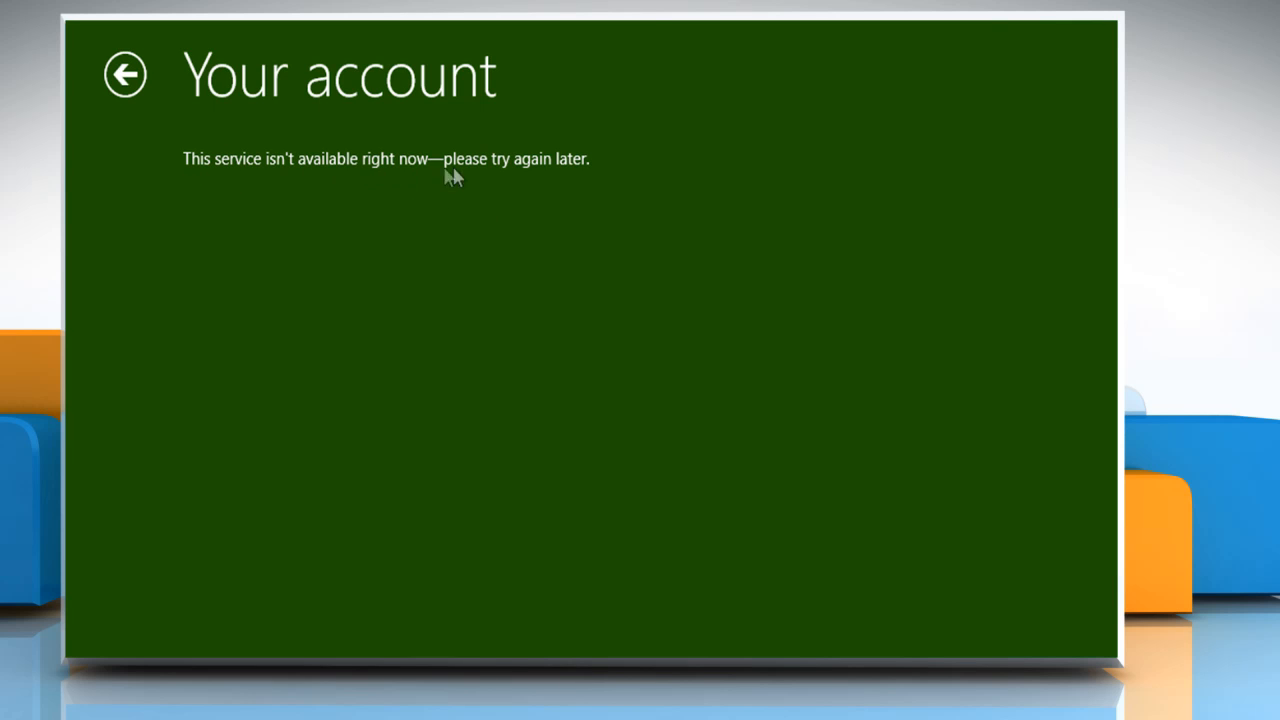
pyautogui.moveTo(650, 343)
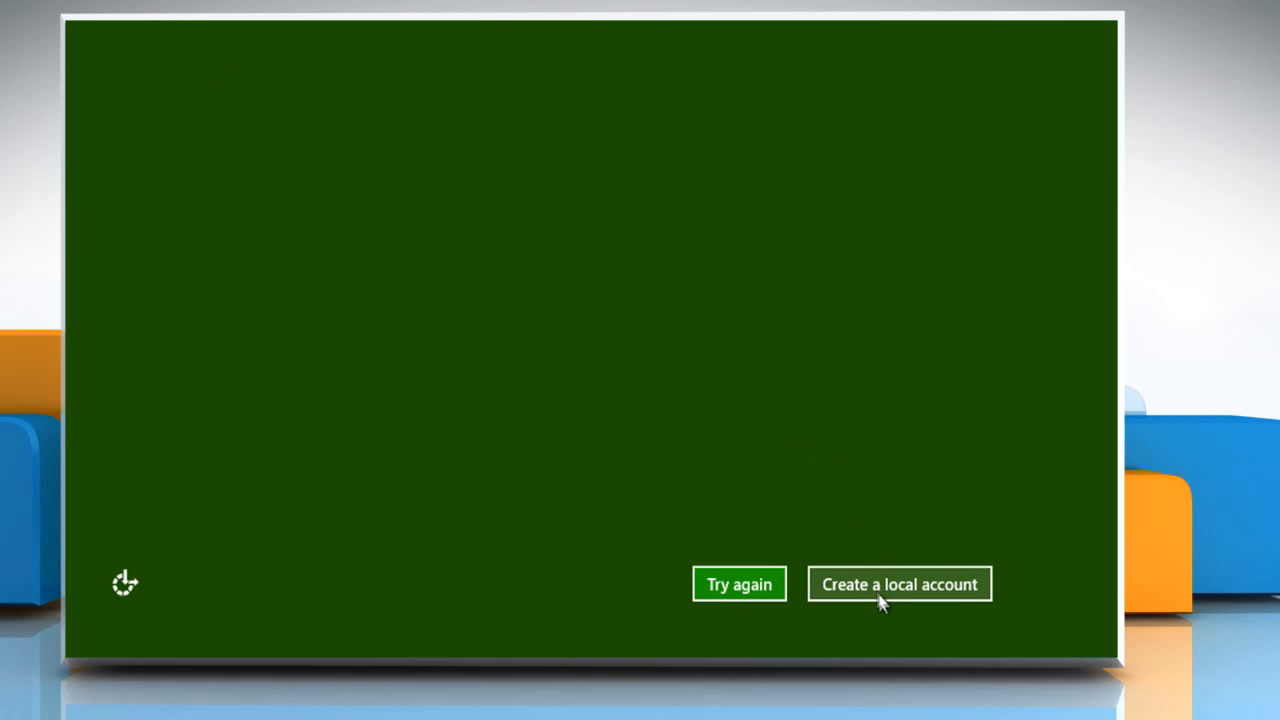
# Create the local account 'Adam' with a password and hint, then finish
pyautogui.click(898, 584)
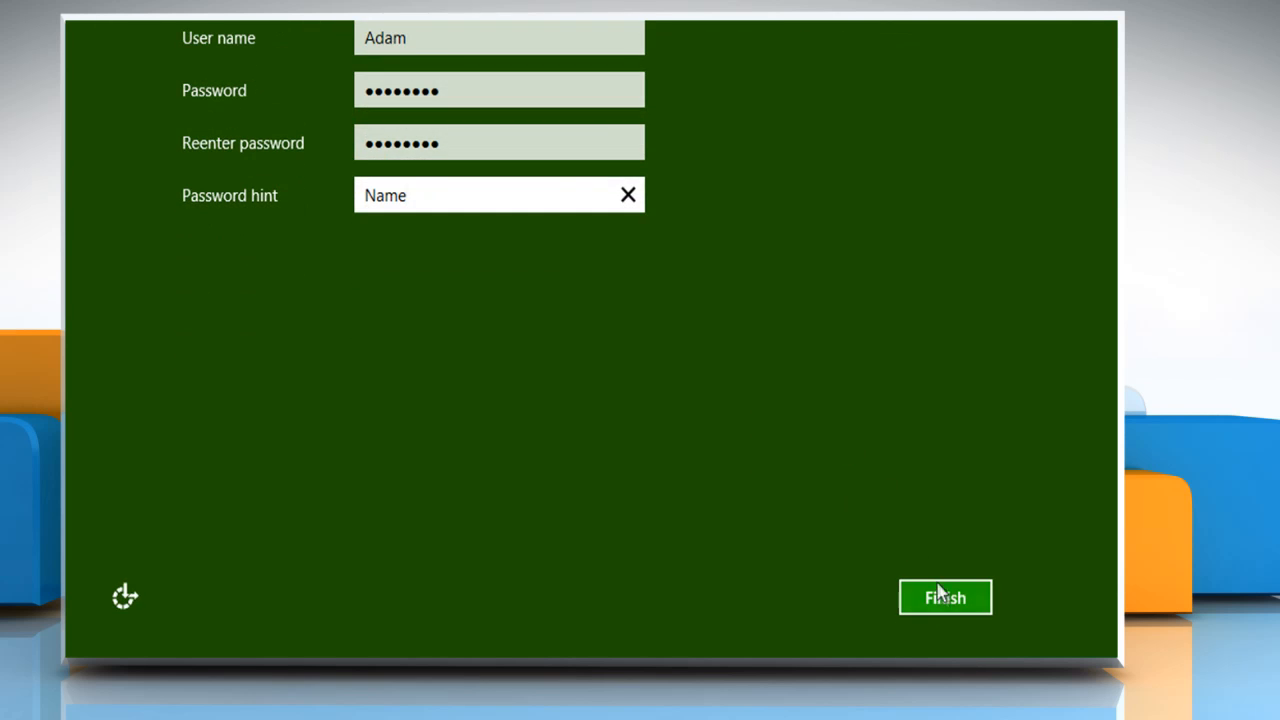
pyautogui.click(944, 597)
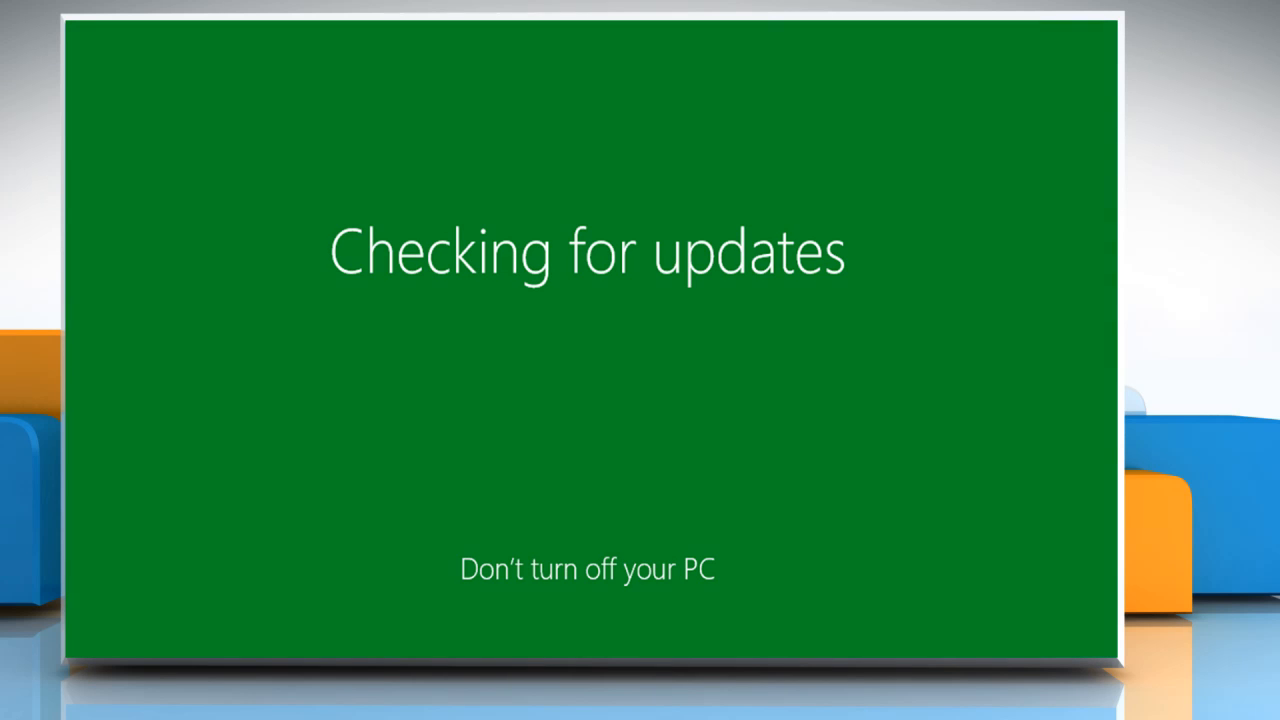